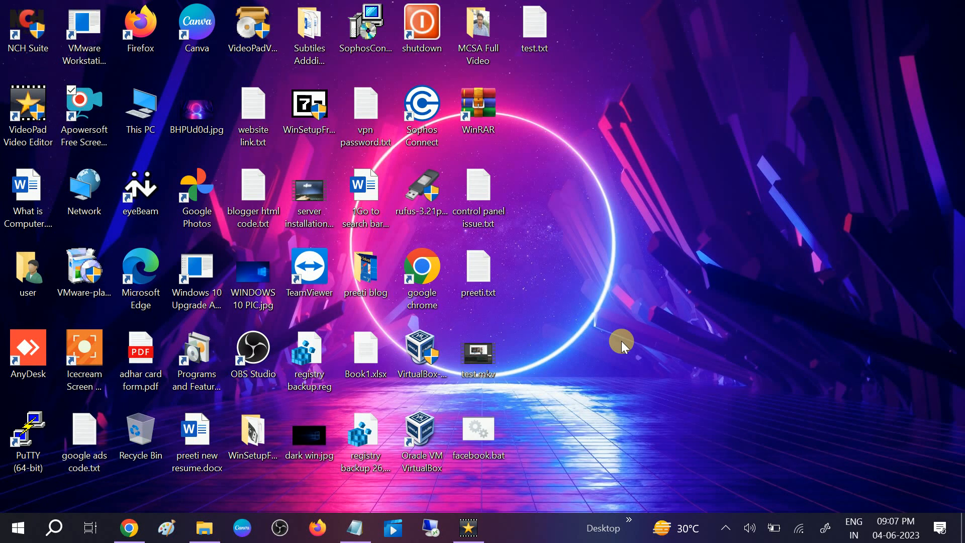
{"action": "mouse_move", "coordinate": [791, 411]}
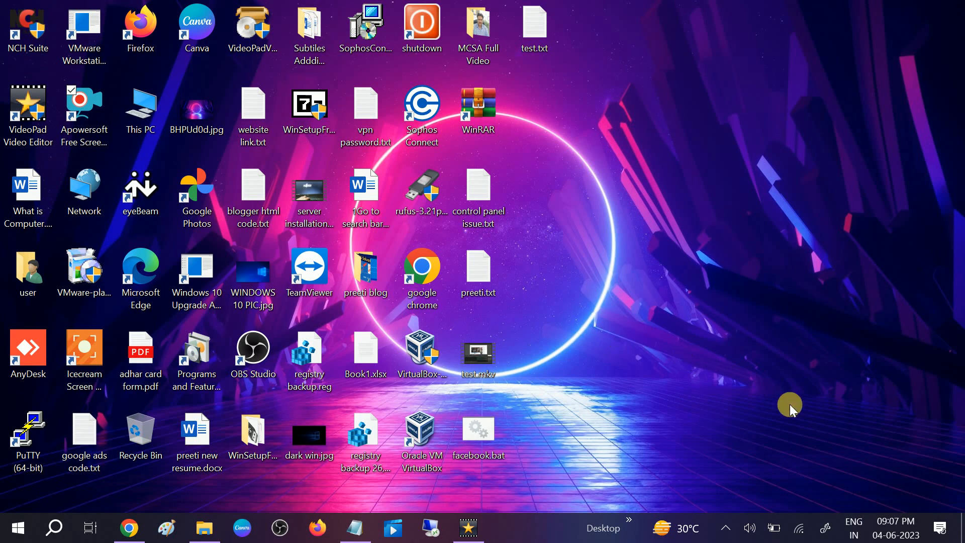
{"action": "mouse_move", "coordinate": [944, 522]}
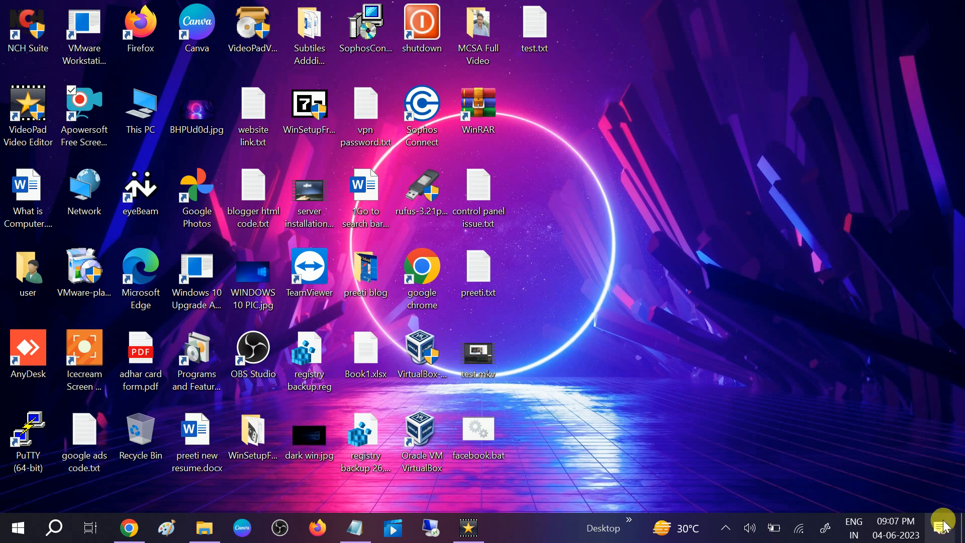
Adjust screen brightness from the notification panel, then search 'devi' to launch Device Manager.
{"action": "left_click", "coordinate": [943, 527]}
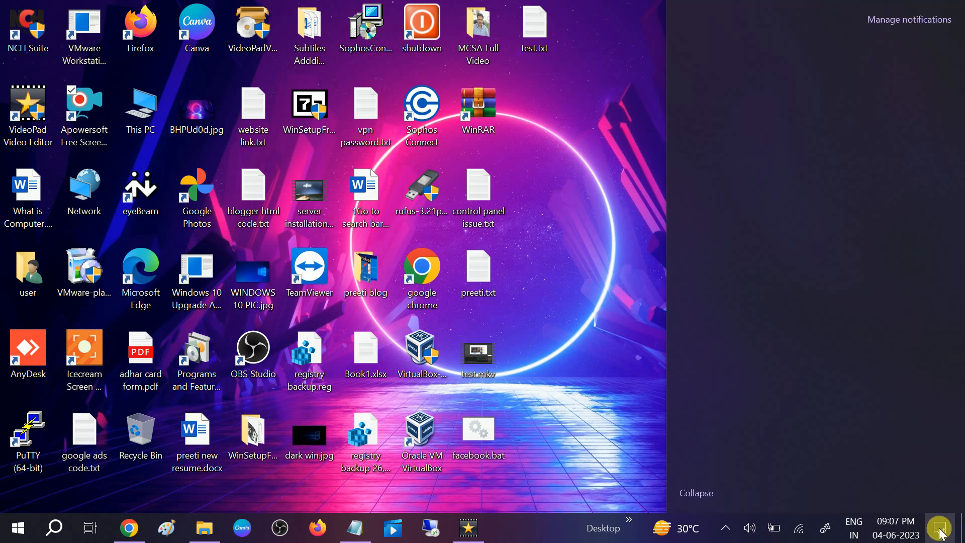
{"action": "left_click", "coordinate": [941, 528]}
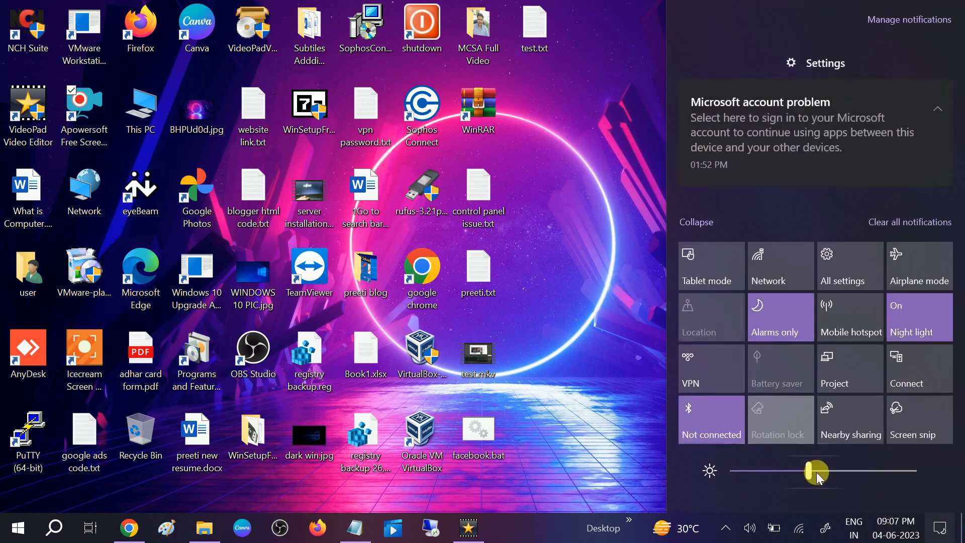
{"action": "left_click", "coordinate": [918, 317]}
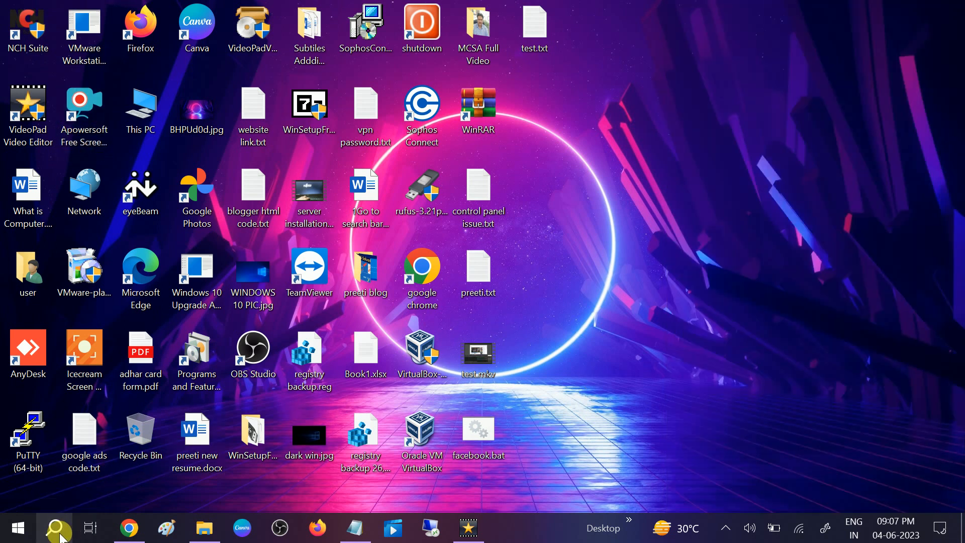
{"action": "type", "text": "dev"}
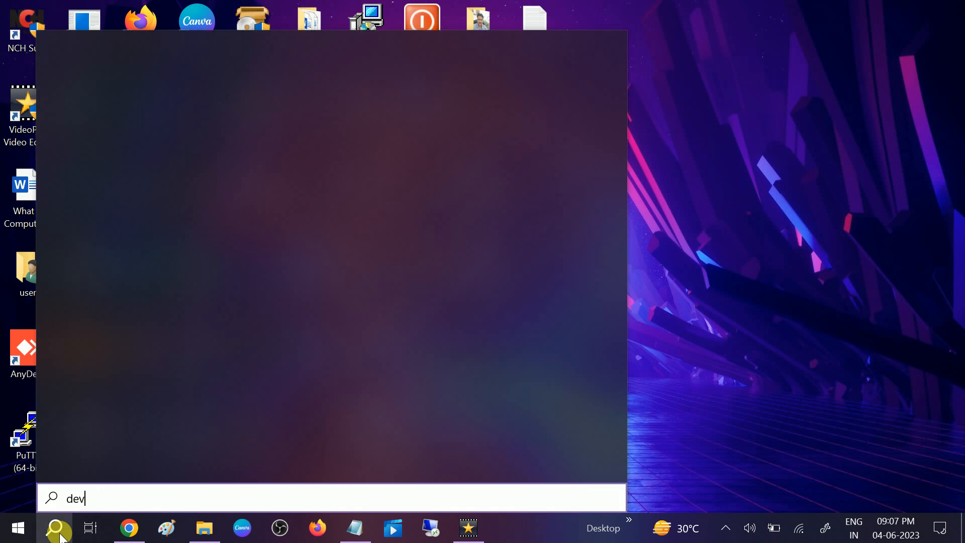
{"action": "type", "text": "i"}
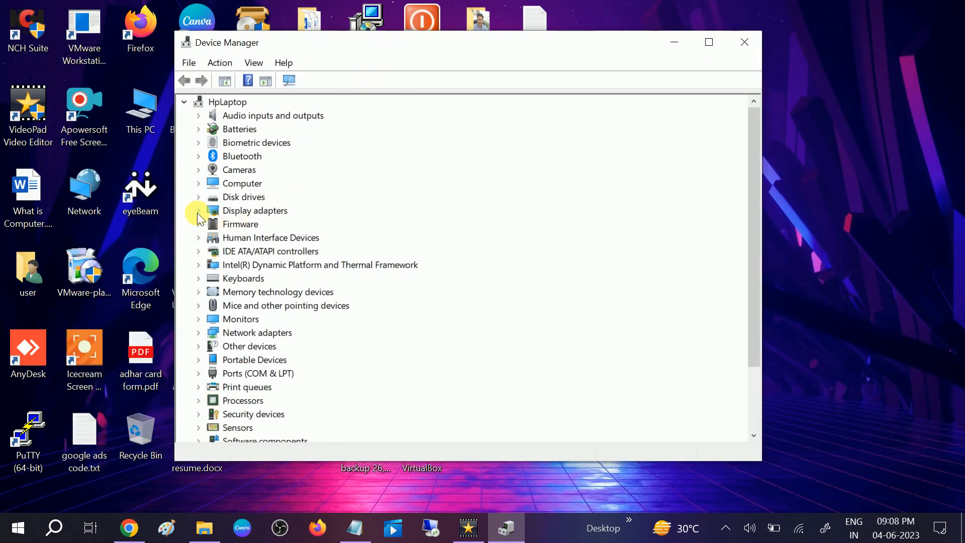
Run an automatic driver search for Intel(R) HD Graphics 620, which reports the best driver is installed.
{"action": "left_click", "coordinate": [198, 210]}
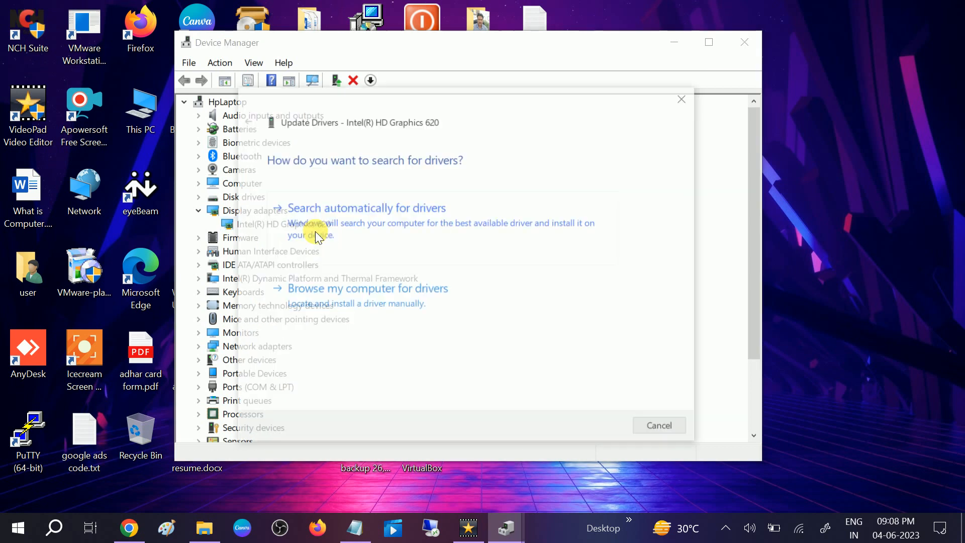
{"action": "left_click", "coordinate": [366, 208]}
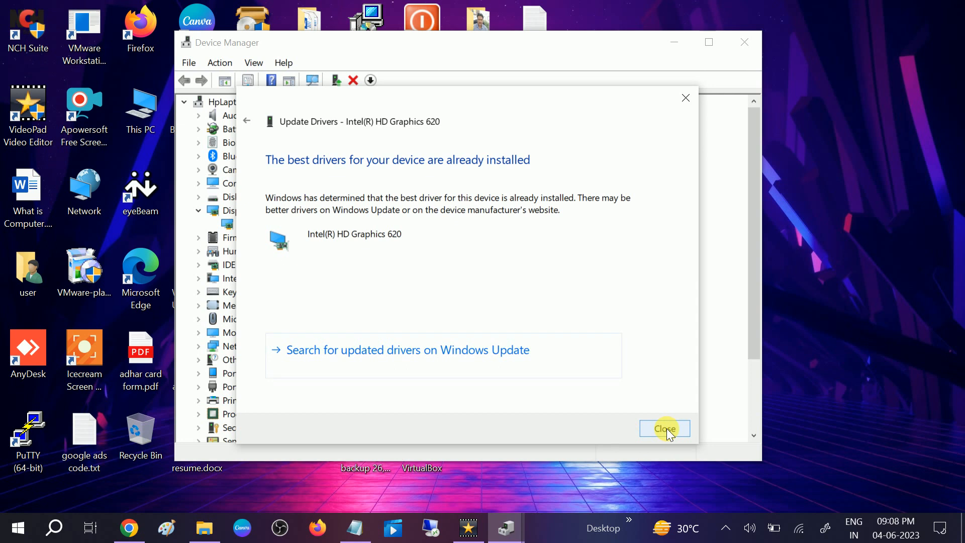
{"action": "mouse_move", "coordinate": [458, 179]}
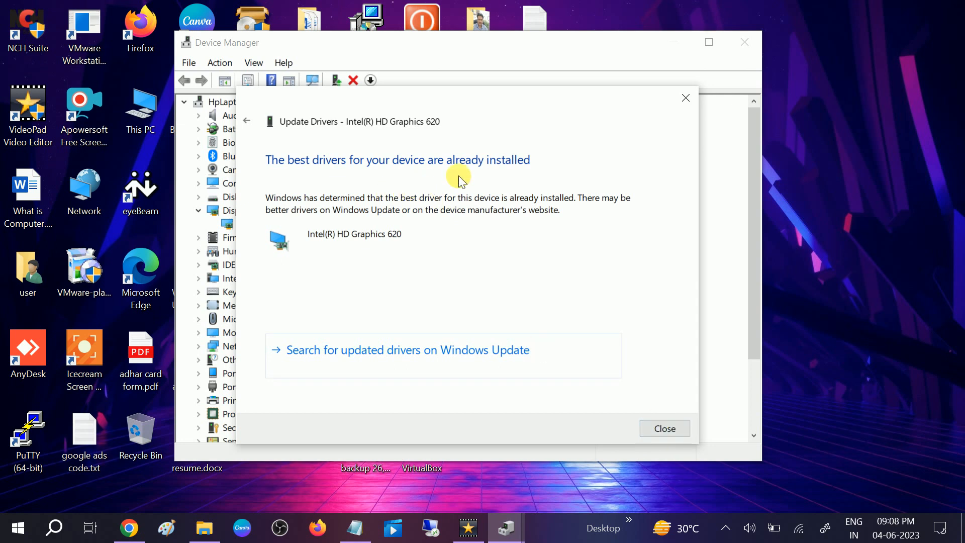
{"action": "left_click", "coordinate": [665, 428]}
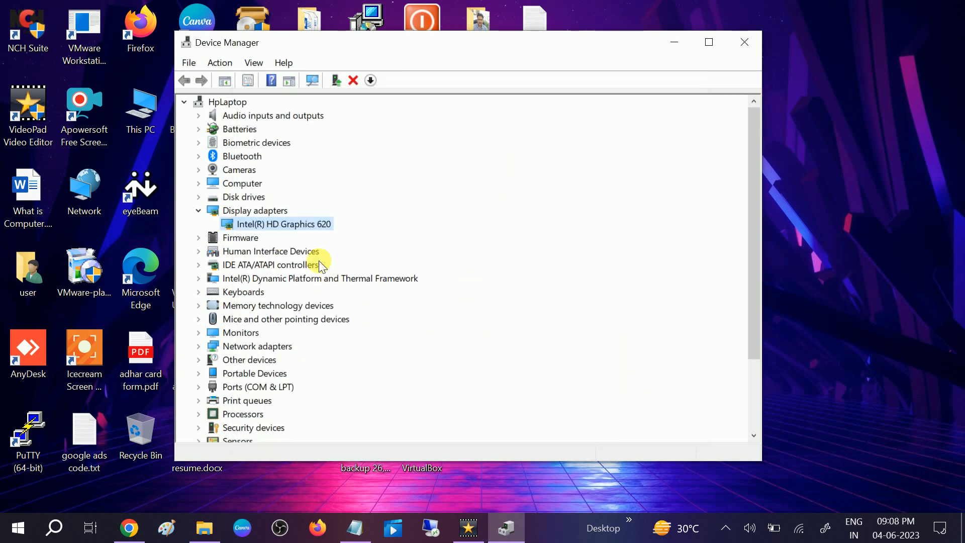
Reinstall the Intel(R) HD Graphics 620 driver by picking it from the compatible hardware list.
{"action": "right_click", "coordinate": [278, 223]}
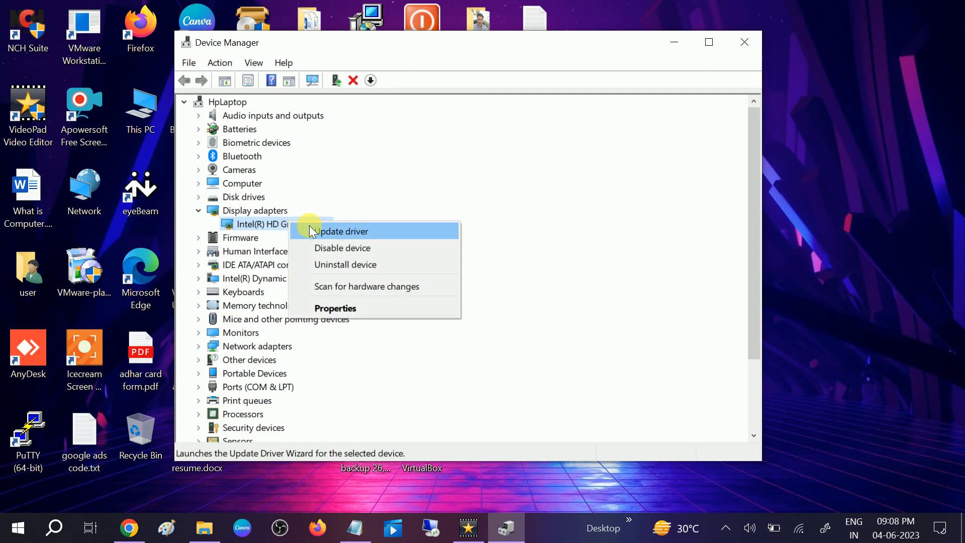
{"action": "left_click", "coordinate": [342, 231]}
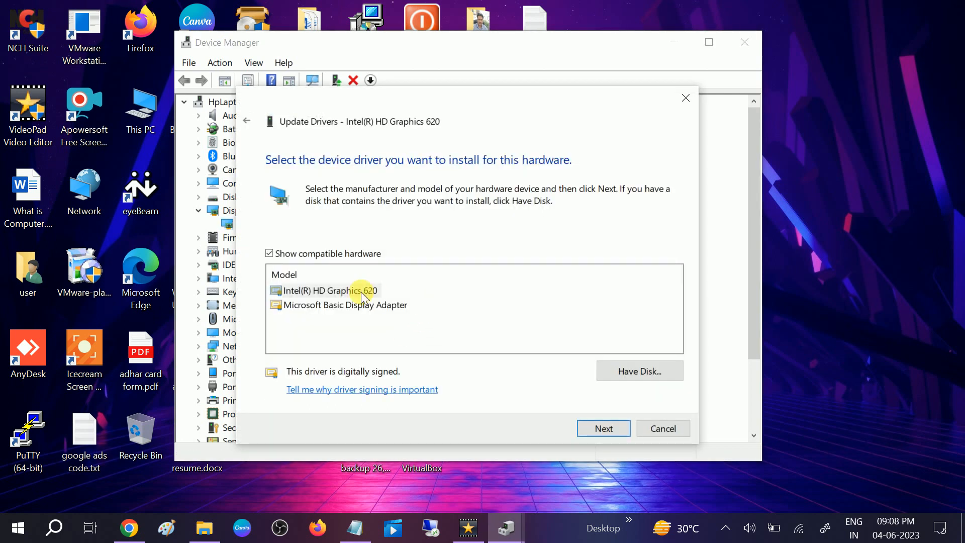
{"action": "left_click", "coordinate": [329, 289]}
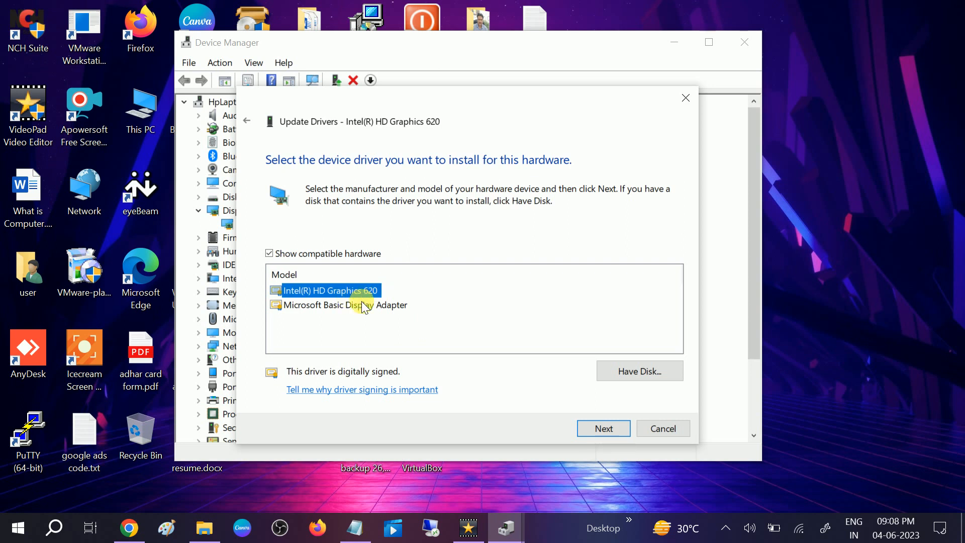
{"action": "mouse_move", "coordinate": [602, 428]}
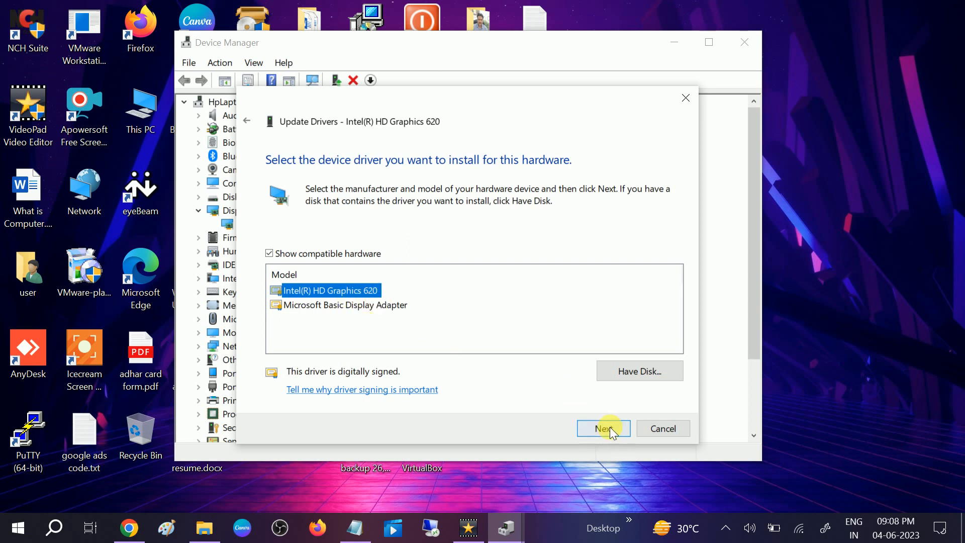
{"action": "left_click", "coordinate": [602, 428]}
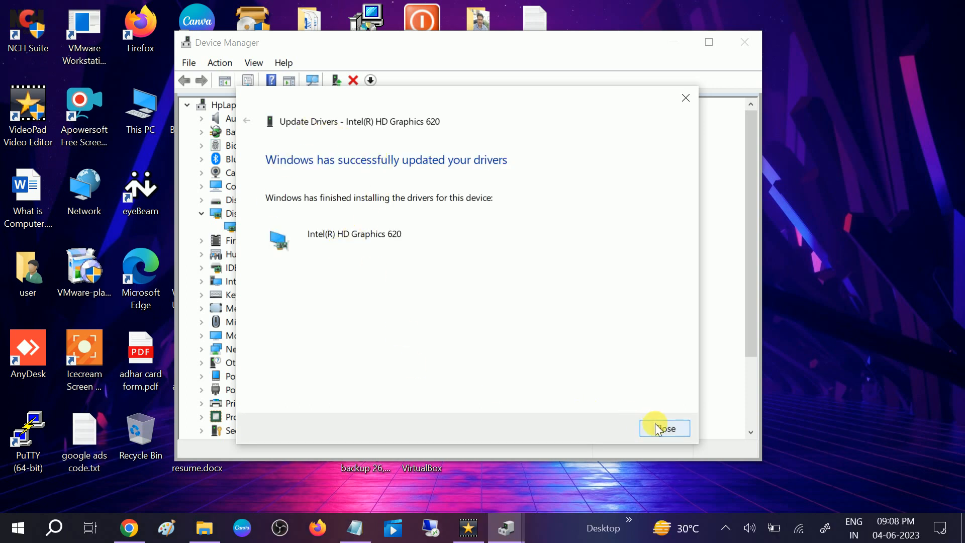
{"action": "left_click", "coordinate": [664, 428]}
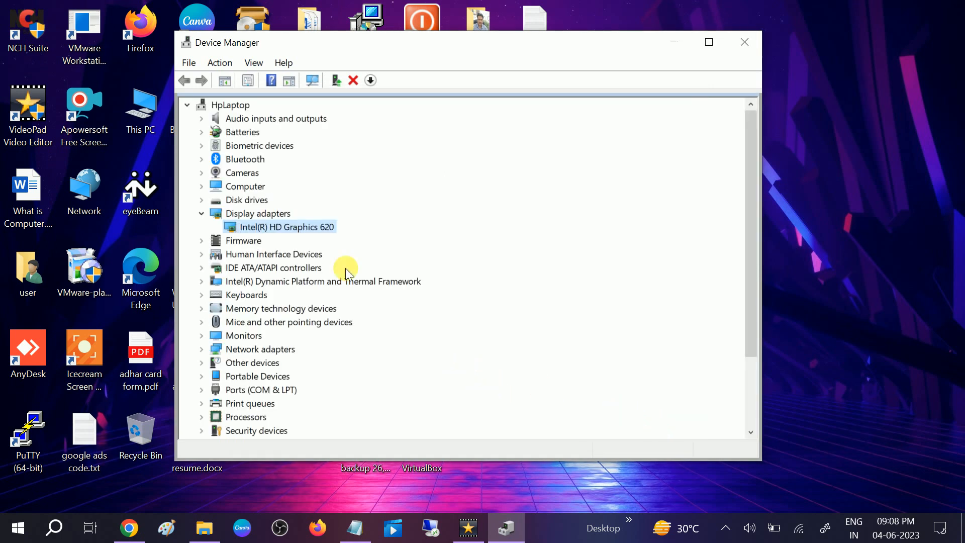
{"action": "mouse_move", "coordinate": [284, 227]}
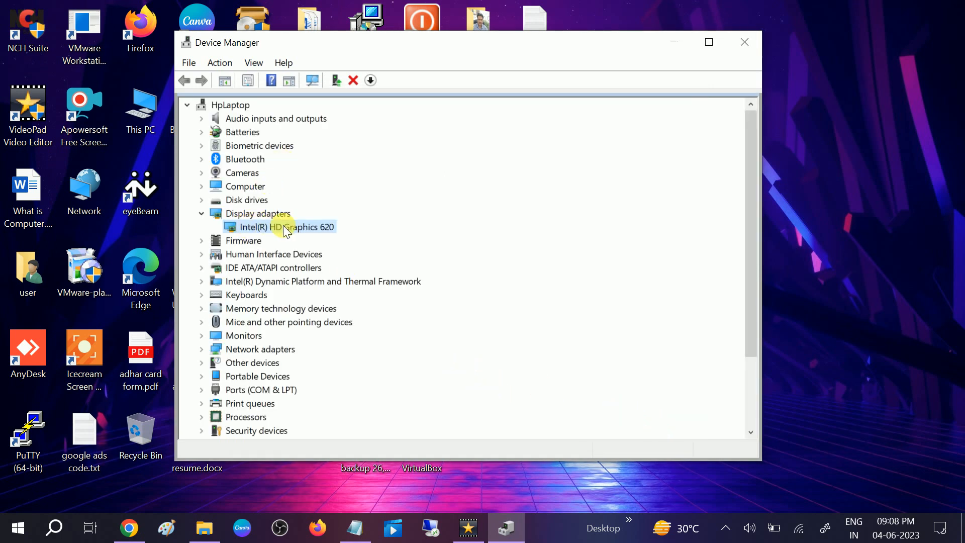
Expand Monitors and bring up the actions menu for the Generic PnP Monitor.
{"action": "left_click", "coordinate": [201, 335]}
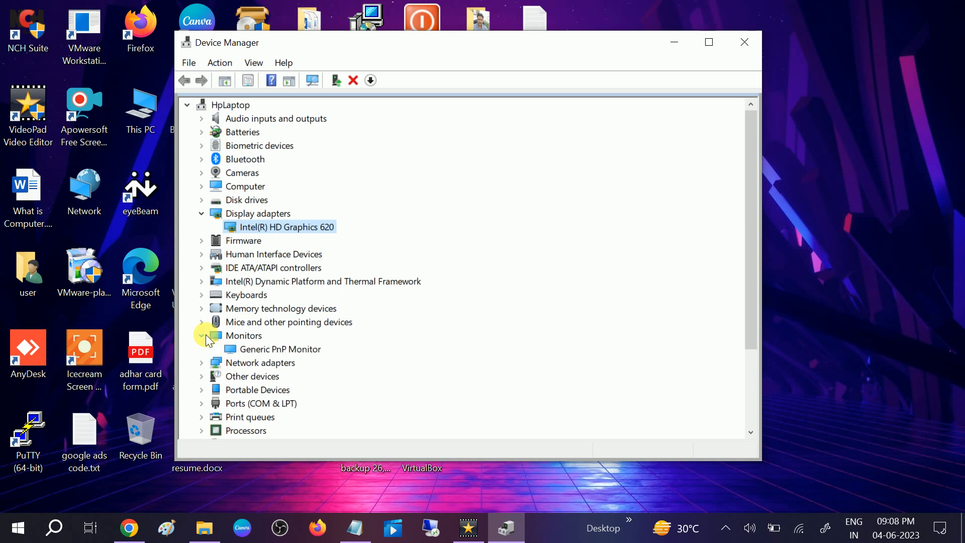
{"action": "right_click", "coordinate": [272, 349]}
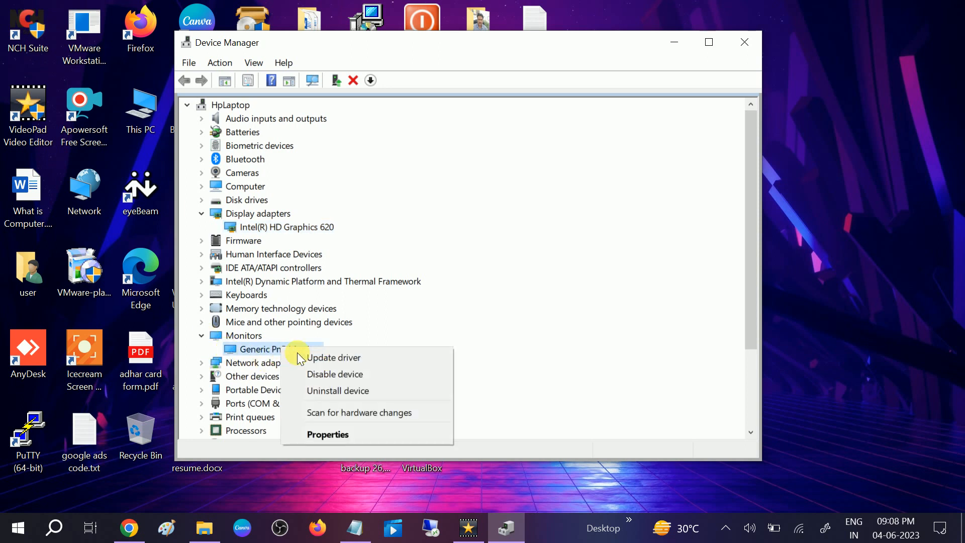
{"action": "left_click", "coordinate": [334, 358]}
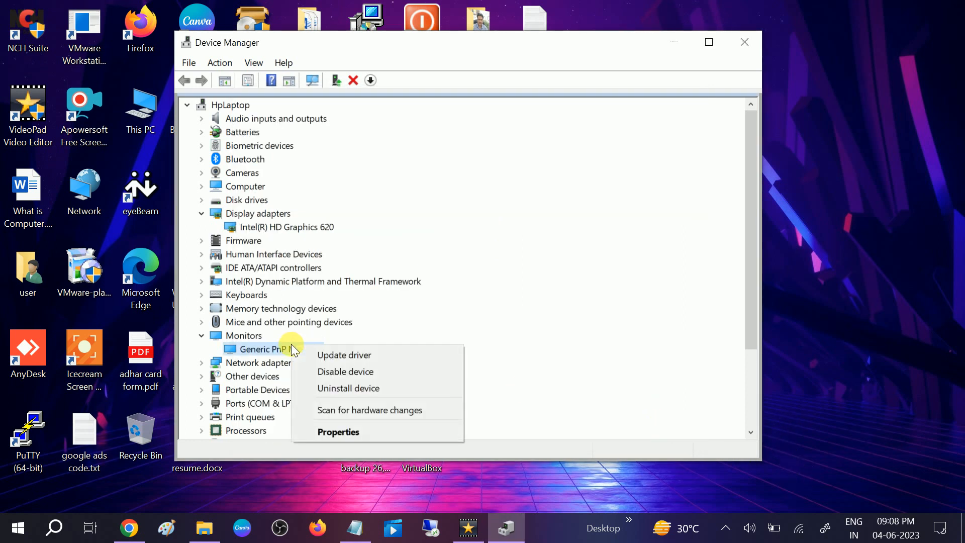
Disable the Generic PnP Monitor, confirm the warning, then re-enable it.
{"action": "left_click", "coordinate": [345, 371]}
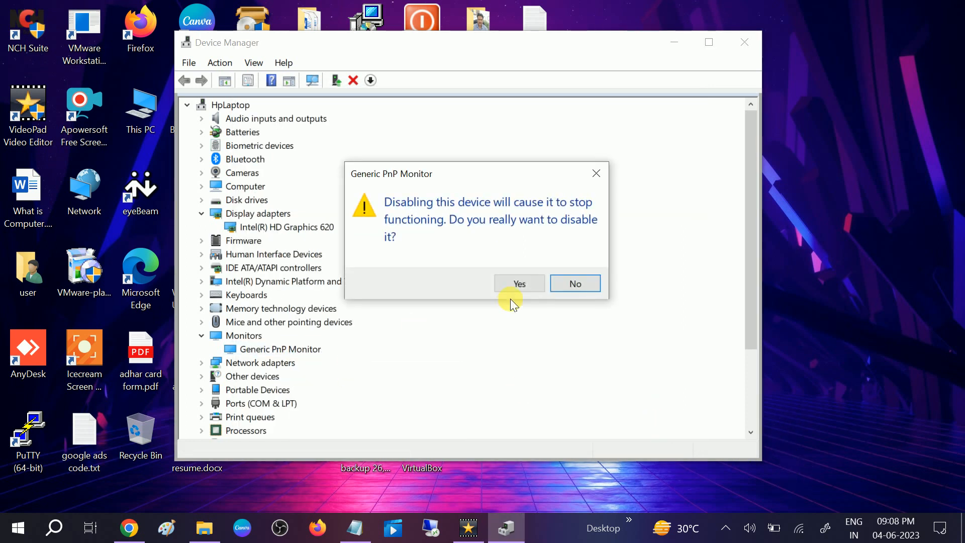
{"action": "left_click", "coordinate": [519, 283]}
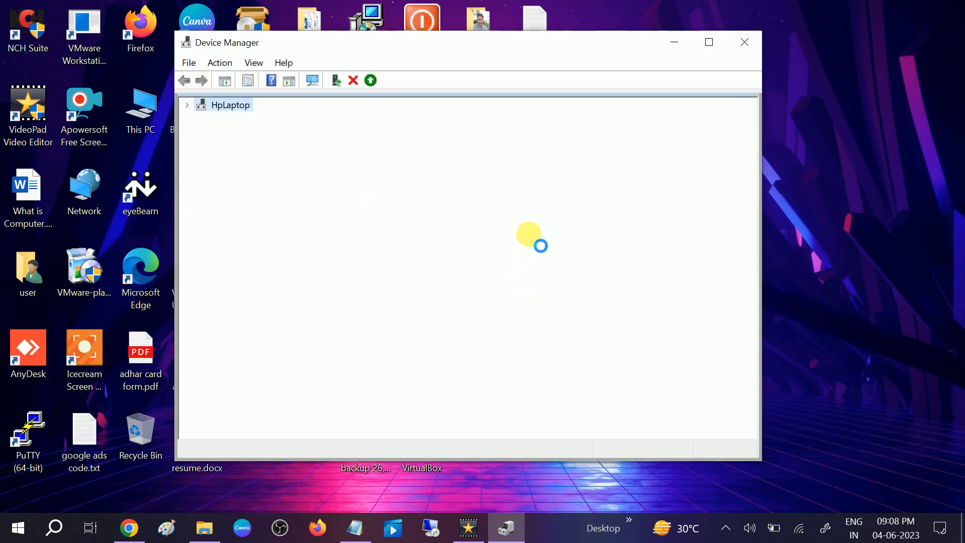
{"action": "right_click", "coordinate": [264, 348]}
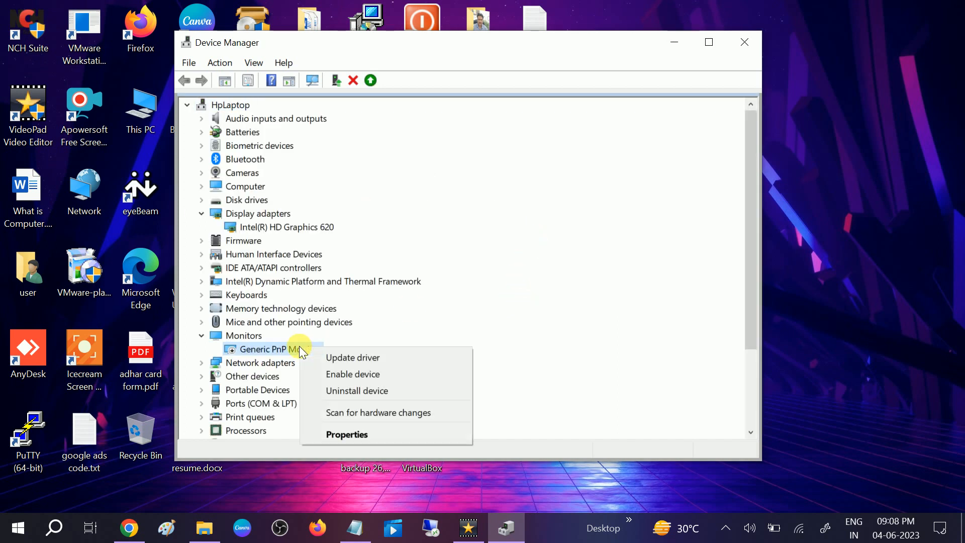
{"action": "left_click", "coordinate": [368, 369]}
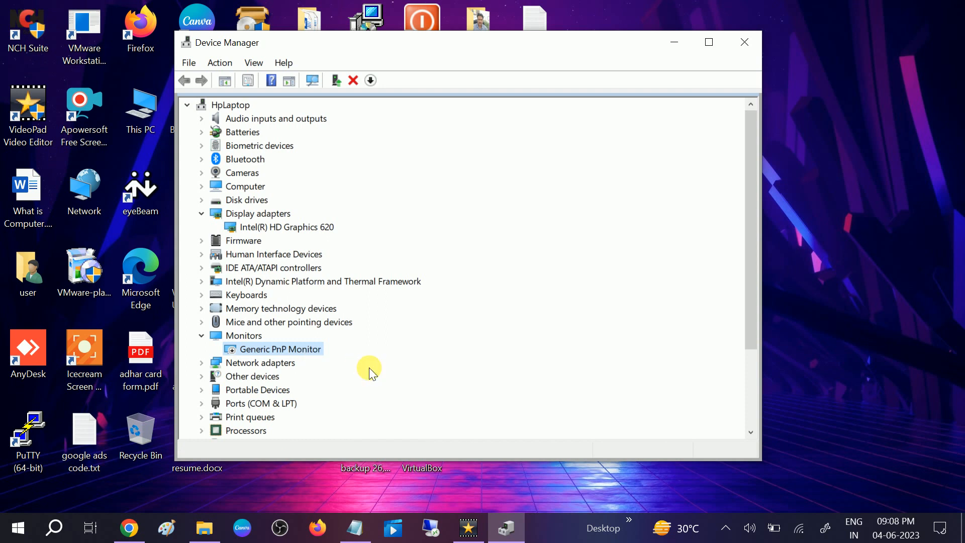
{"action": "mouse_move", "coordinate": [381, 337]}
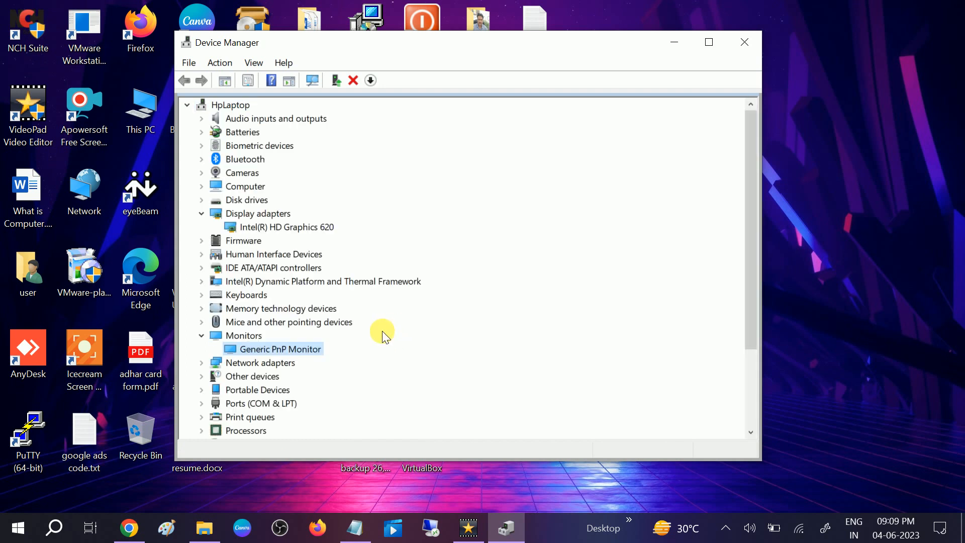
{"action": "mouse_move", "coordinate": [938, 530]}
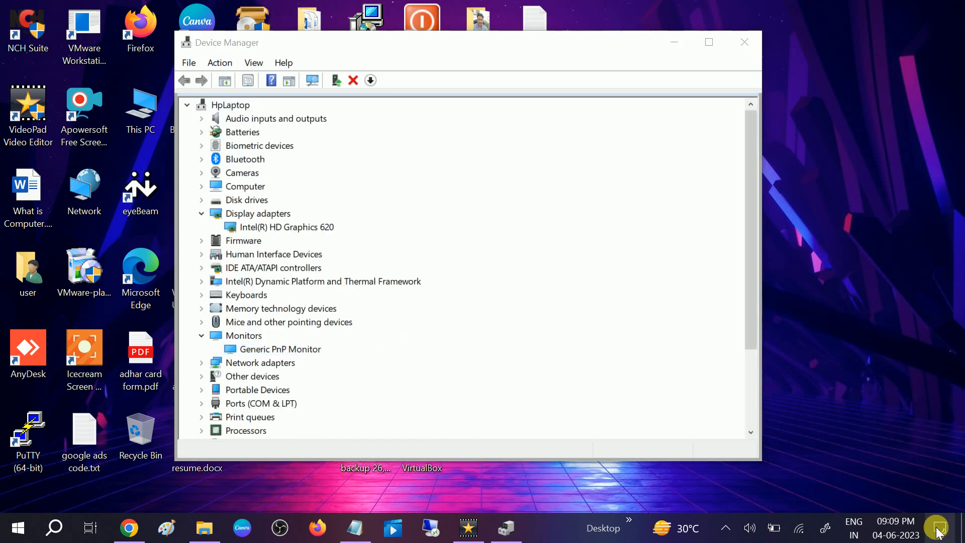
Check brightness in the notification panel and expand Monitors to confirm Generic PnP Monitor is listed.
{"action": "left_click", "coordinate": [940, 528]}
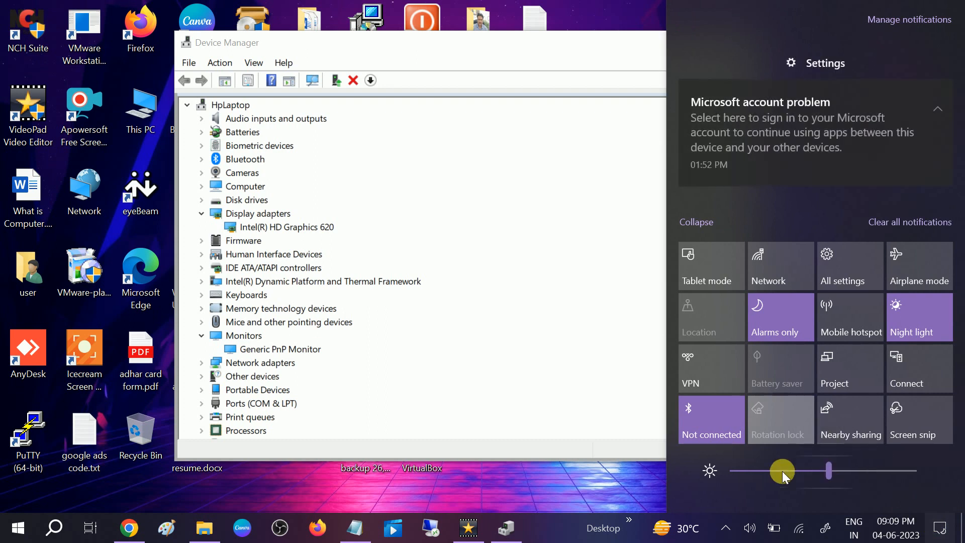
{"action": "left_click", "coordinate": [277, 345]}
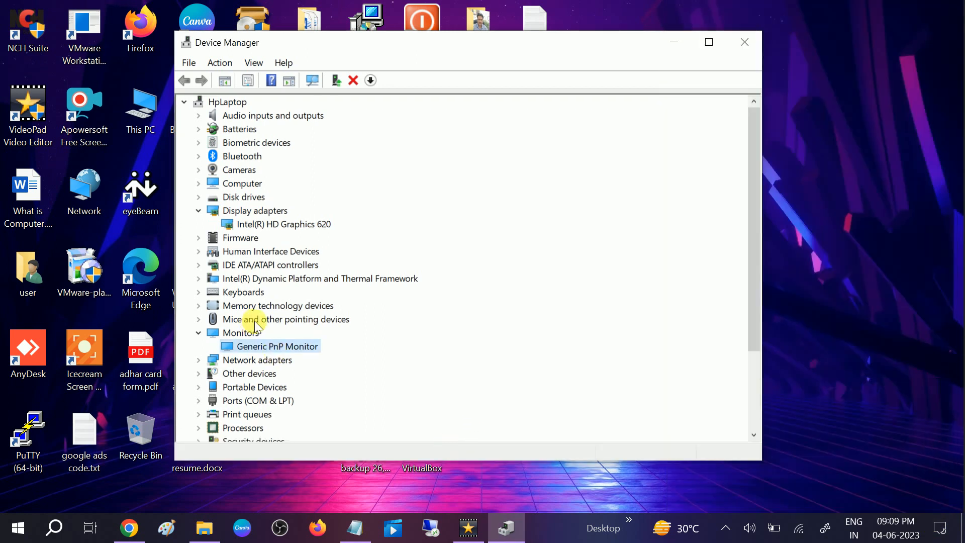
{"action": "mouse_move", "coordinate": [330, 179]}
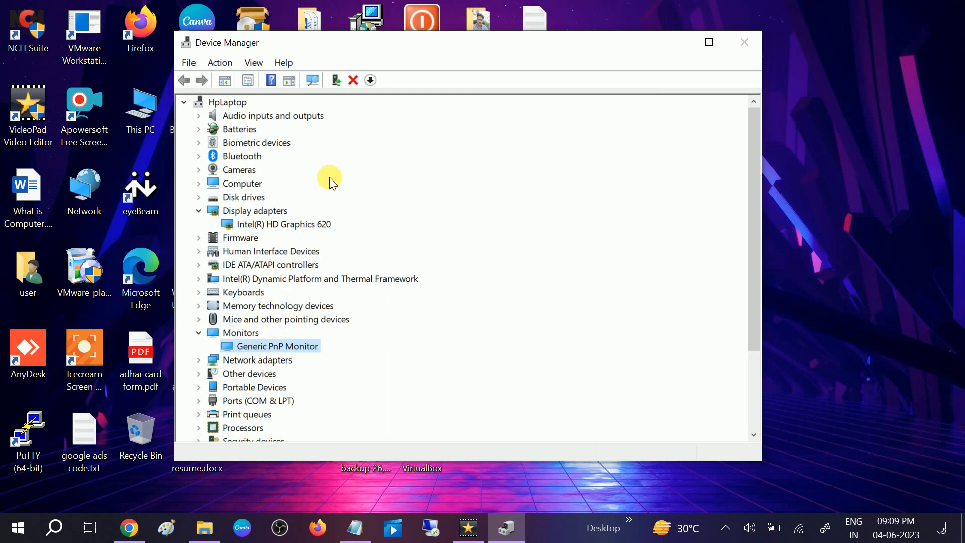
{"action": "mouse_move", "coordinate": [743, 42]}
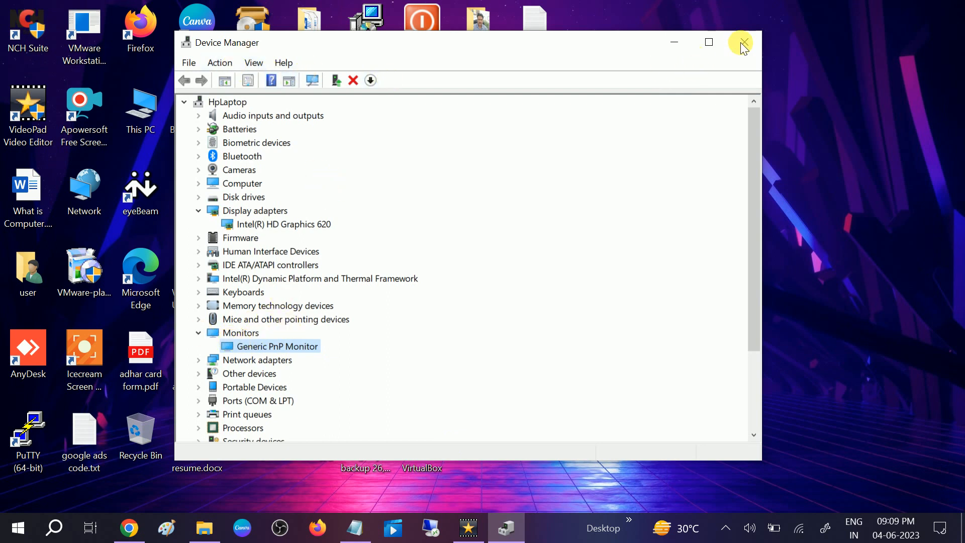
{"action": "mouse_move", "coordinate": [744, 43]}
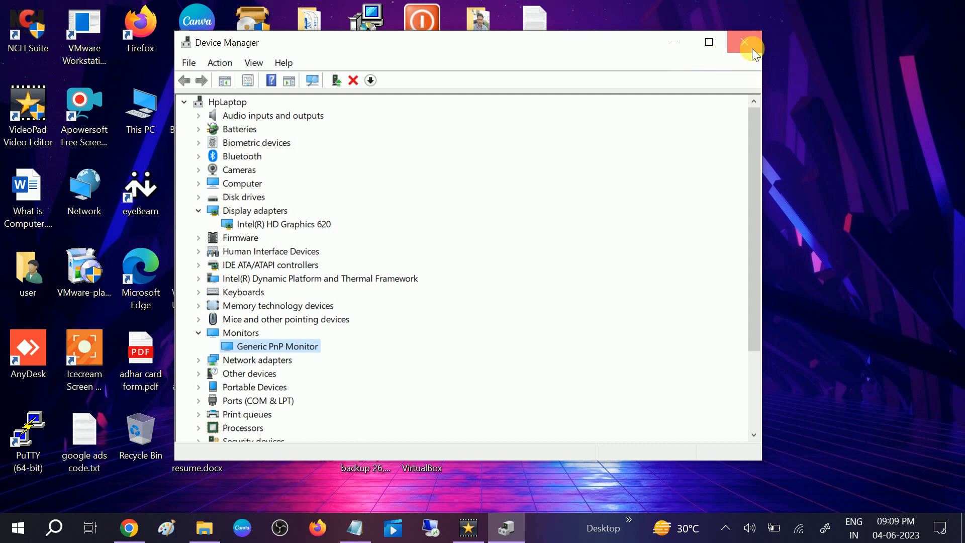
Close Device Manager and launch Google Chrome from the desktop shortcut.
{"action": "left_click", "coordinate": [743, 43]}
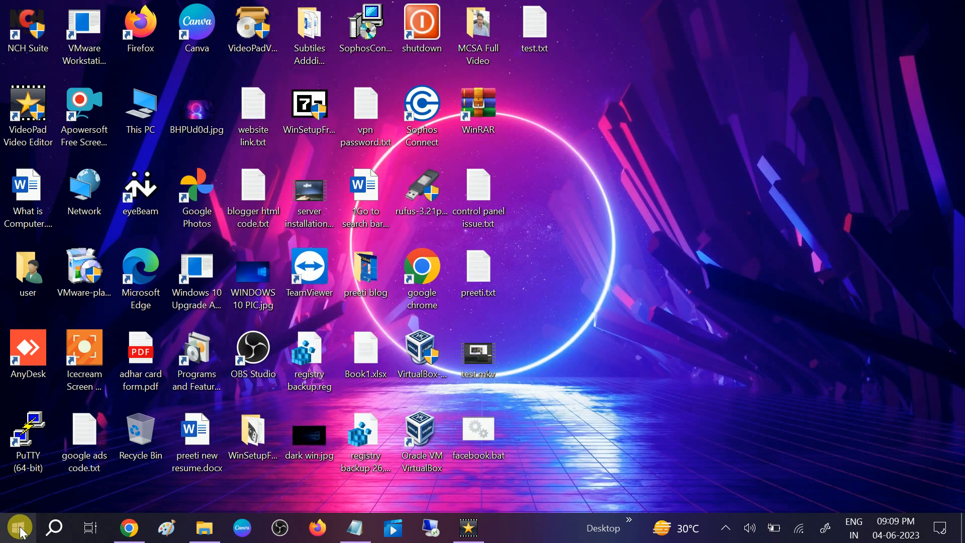
{"action": "left_click", "coordinate": [15, 527]}
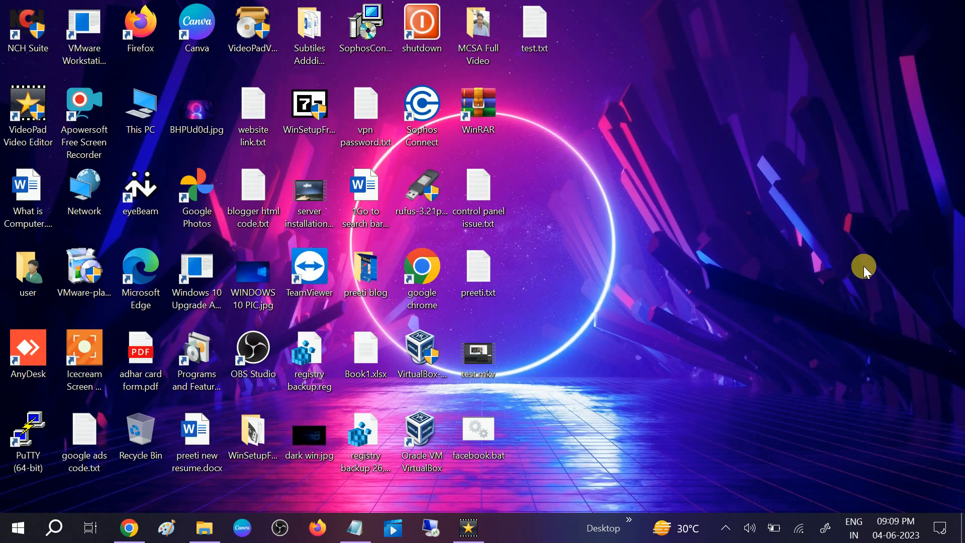
{"action": "left_click", "coordinate": [478, 270]}
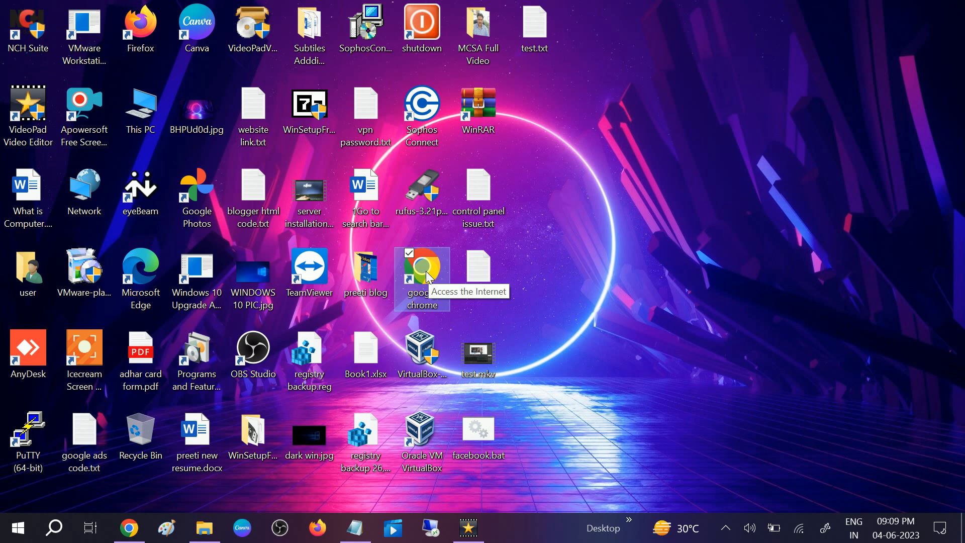
{"action": "mouse_move", "coordinate": [422, 277]}
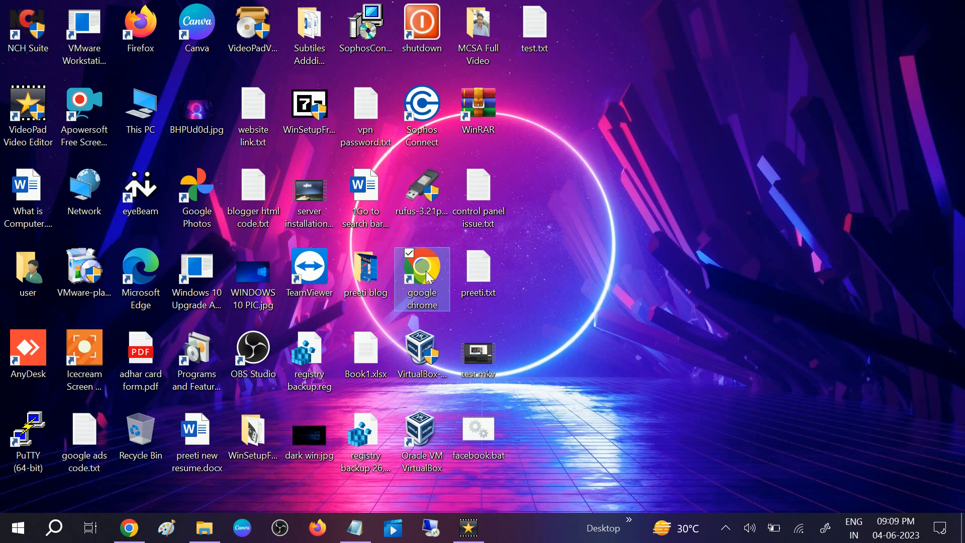
{"action": "mouse_move", "coordinate": [580, 309]}
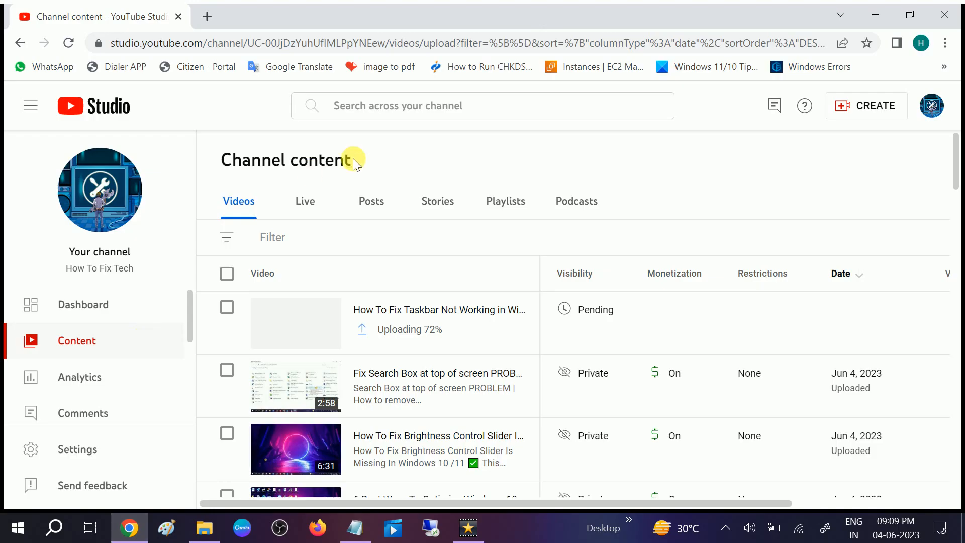
Search Google for 'hp driver download' in a new Chrome tab.
{"action": "left_click", "coordinate": [385, 17]}
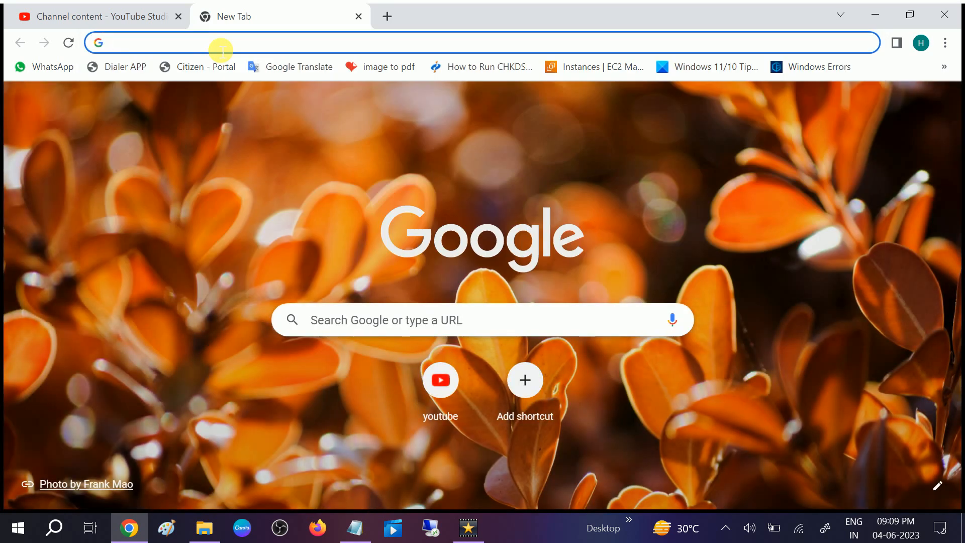
{"action": "type", "text": "hp d"}
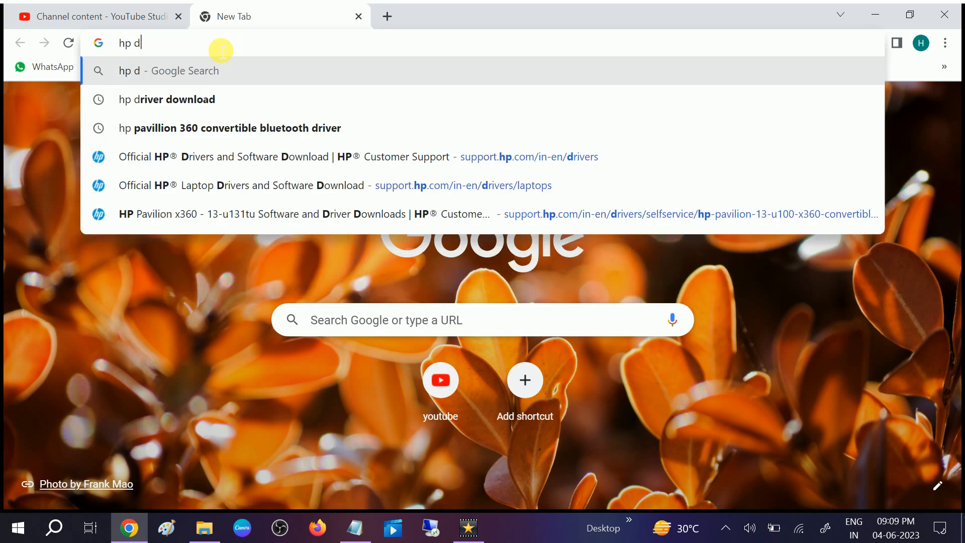
{"action": "type", "text": "river"}
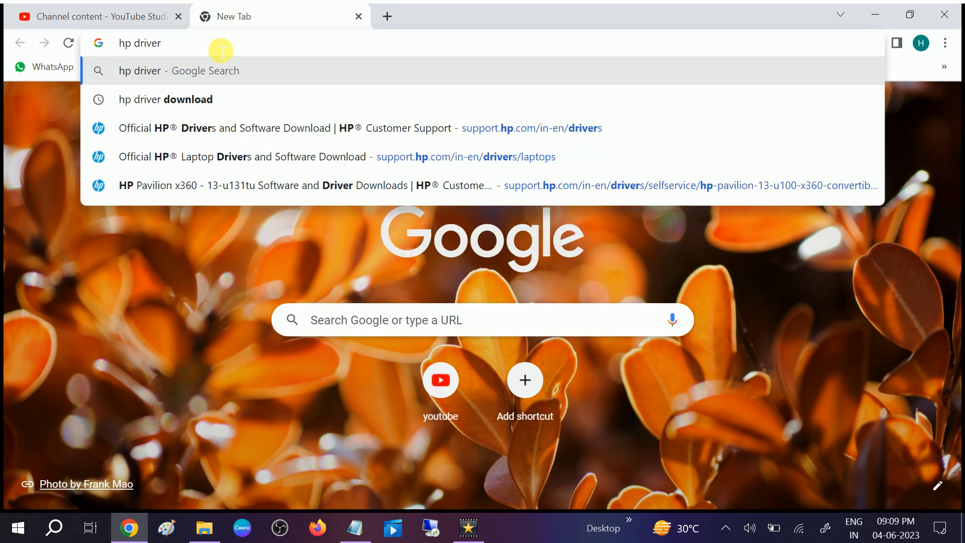
{"action": "left_click", "coordinate": [165, 99]}
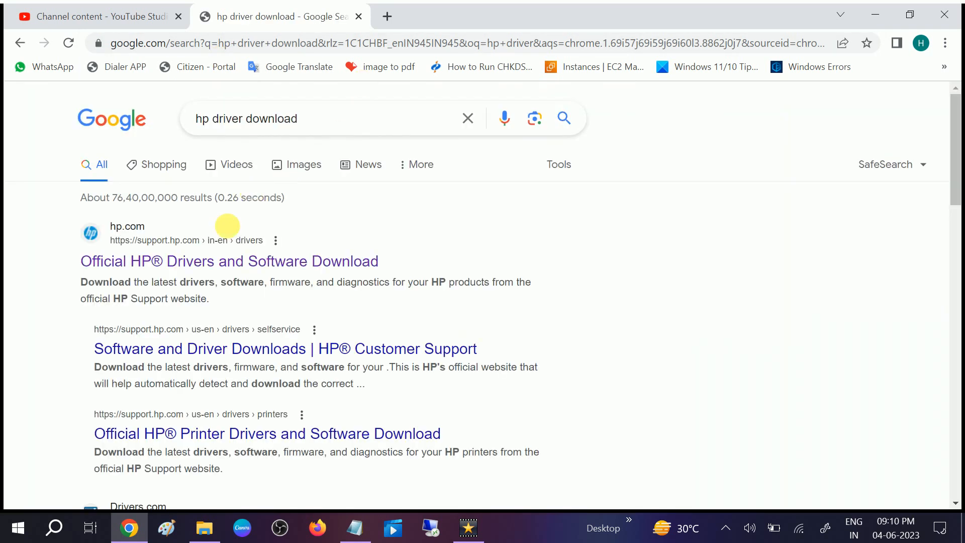
Follow the Official HP® Drivers and Software Download result to support.hp.com/in-en/drivers.
{"action": "left_click", "coordinate": [229, 261]}
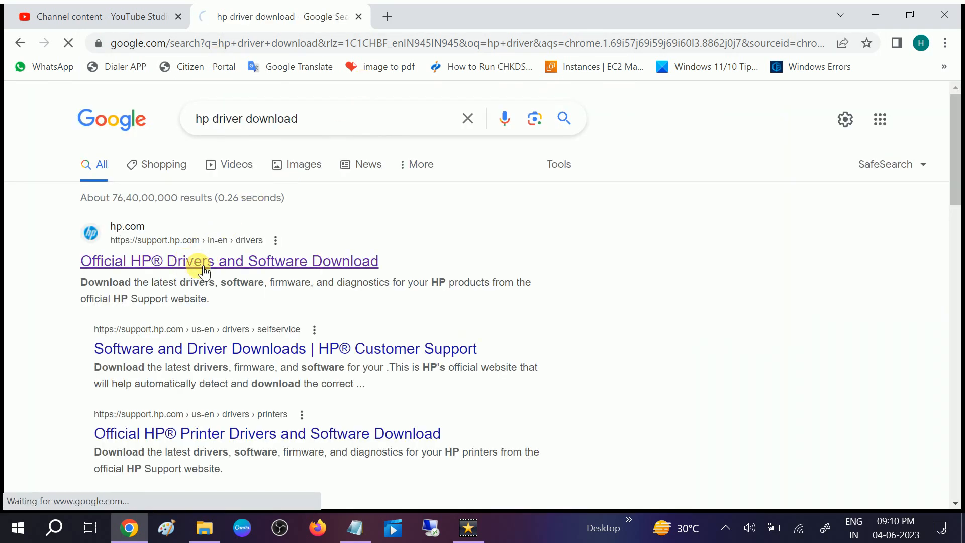
{"action": "mouse_move", "coordinate": [265, 240]}
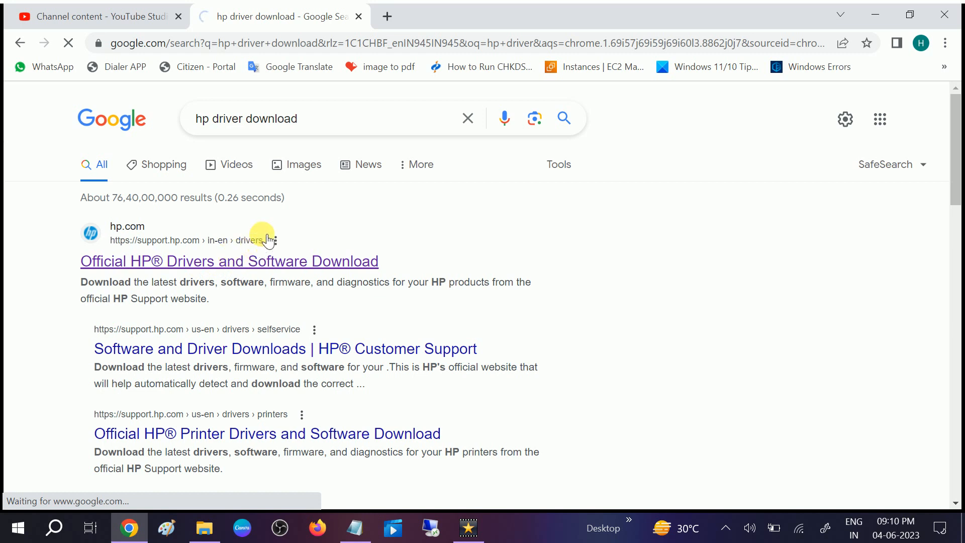
{"action": "mouse_move", "coordinate": [662, 311]}
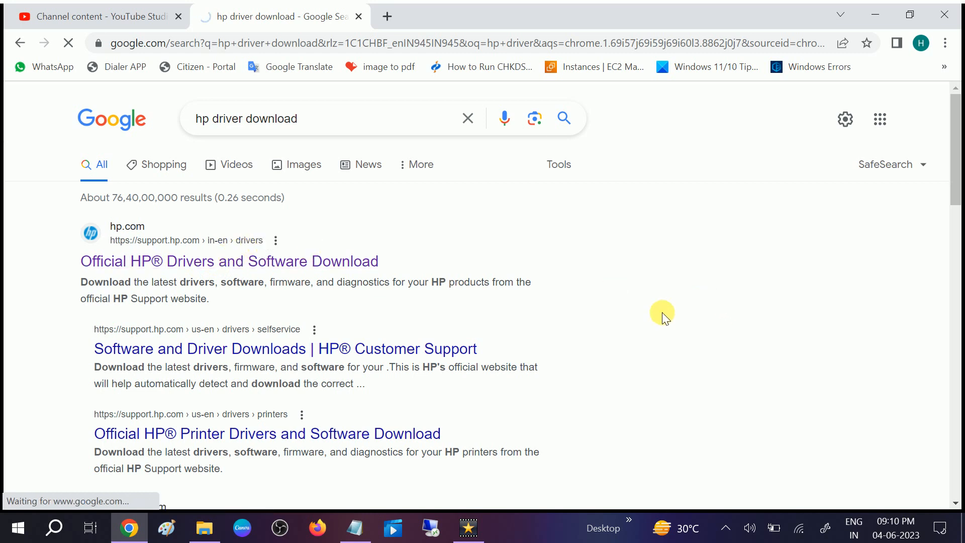
{"action": "left_click", "coordinate": [230, 261]}
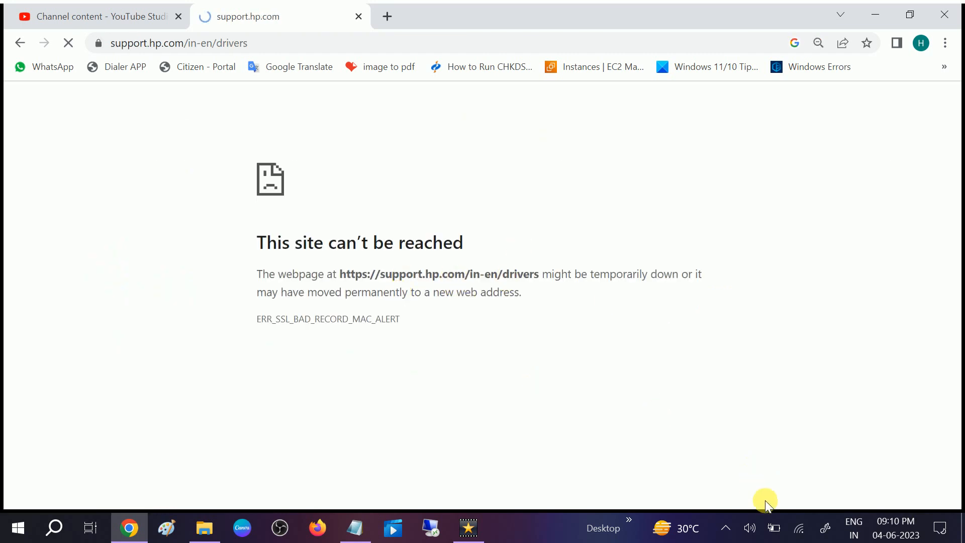
{"action": "mouse_move", "coordinate": [460, 345]}
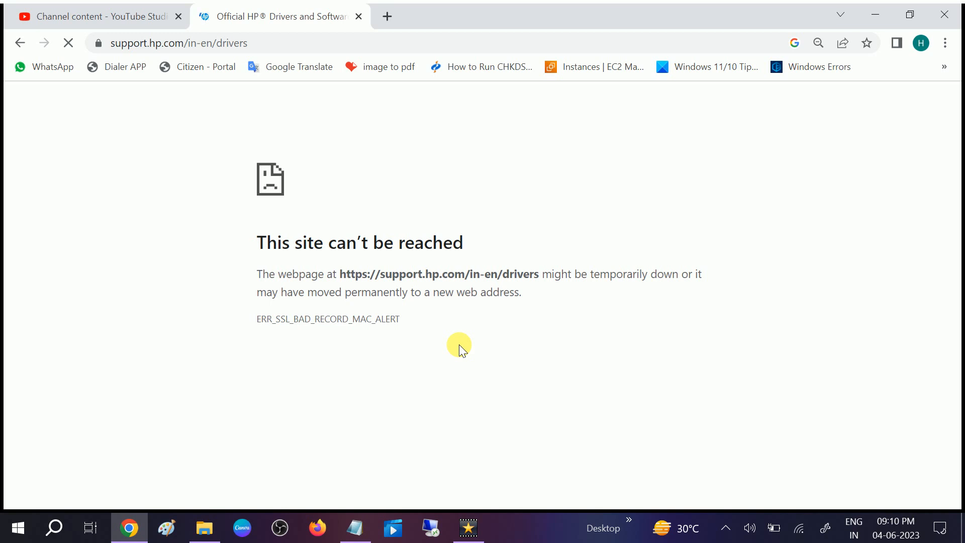
Launch Command Prompt via Win+R and enter 'wmic bios get serialnumber' at the prompt.
{"action": "key", "text": "Win+r"}
{"action": "type", "text": "wmic b"}
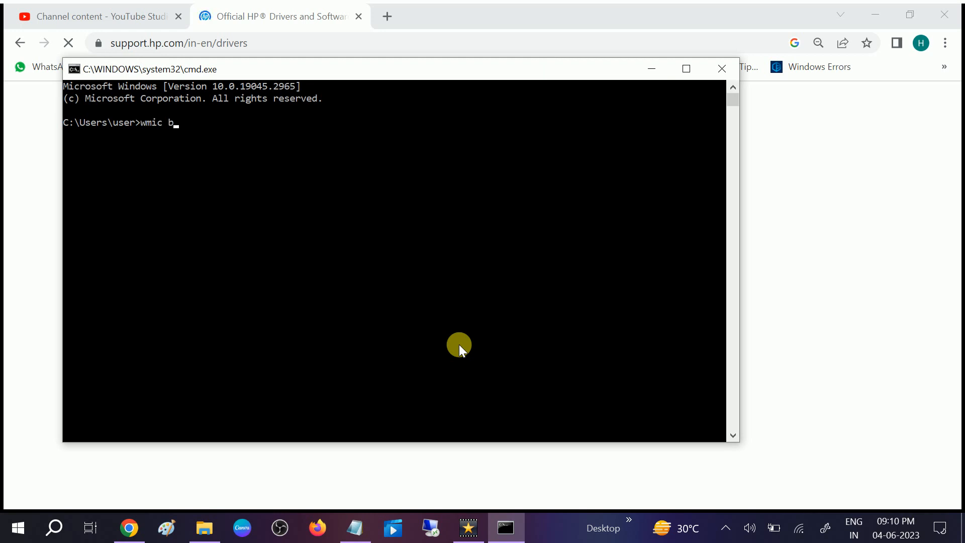
{"action": "type", "text": "ios get"}
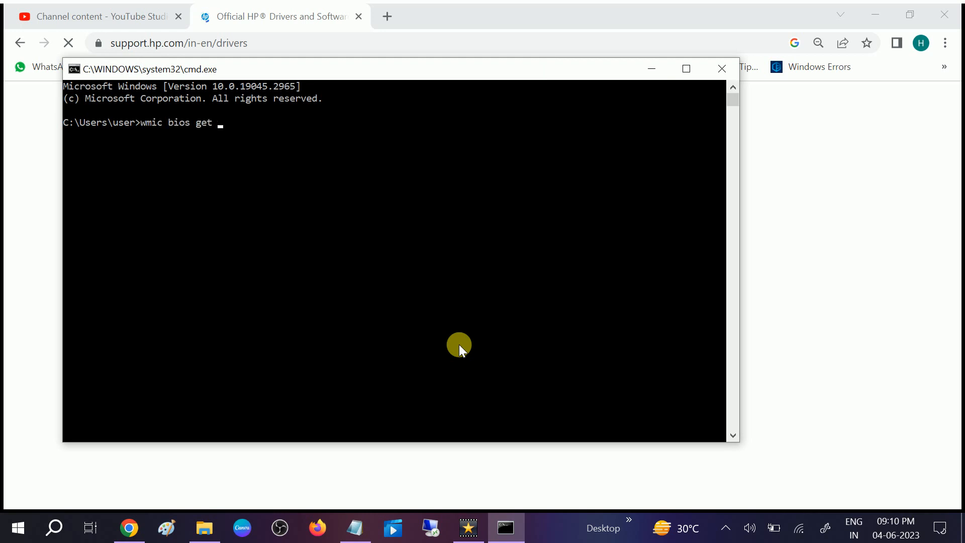
{"action": "type", "text": "serialnu"}
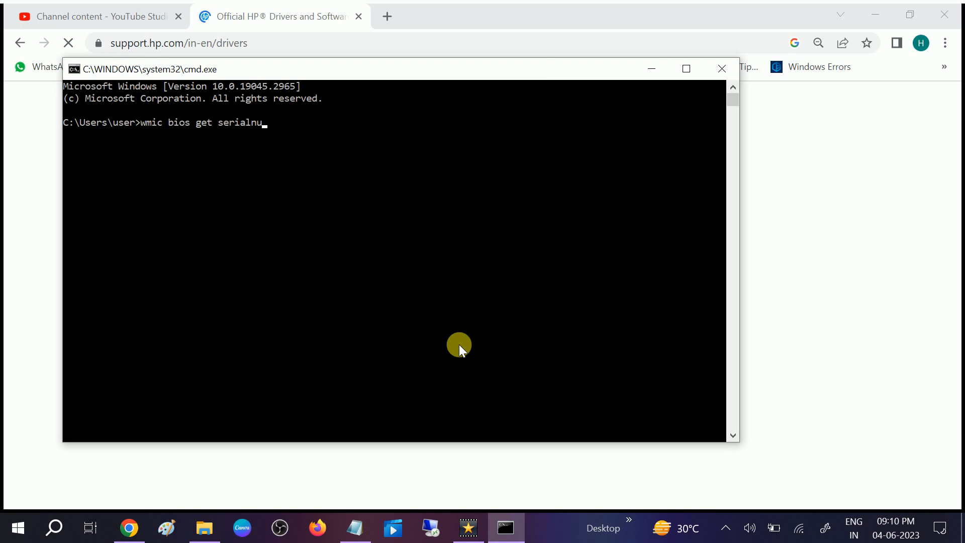
{"action": "type", "text": "mber"}
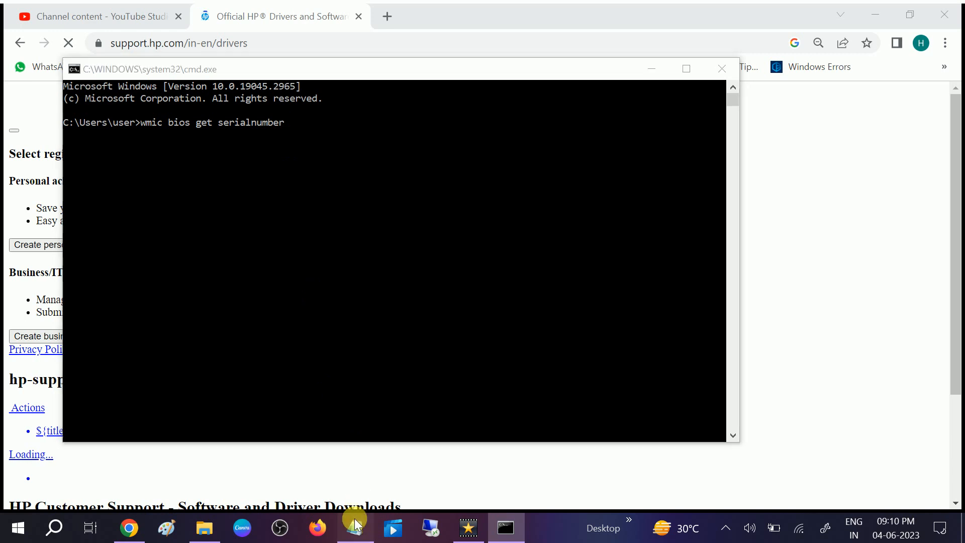
Bring Chrome with the HP support drivers page in front of Command Prompt.
{"action": "left_click", "coordinate": [355, 528]}
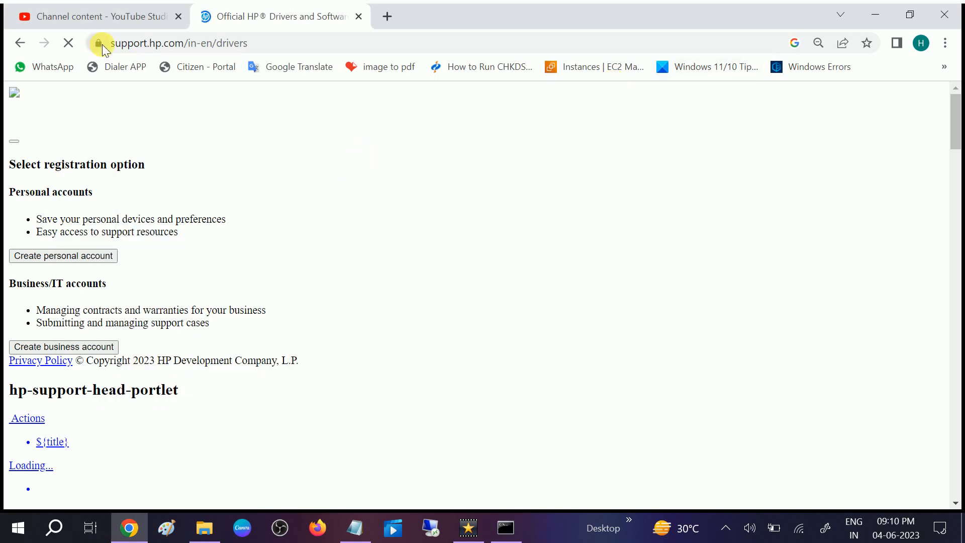
{"action": "mouse_move", "coordinate": [108, 121]}
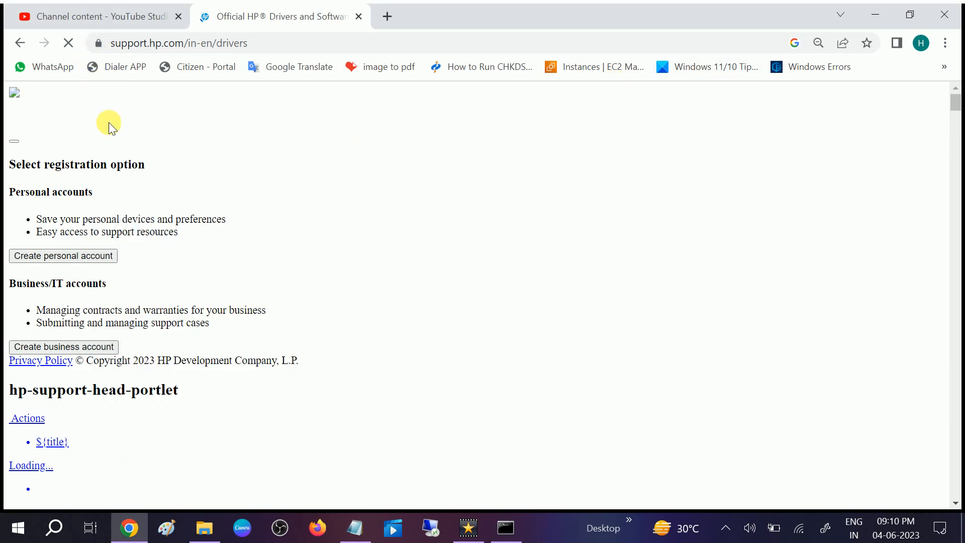
{"action": "mouse_move", "coordinate": [141, 204]}
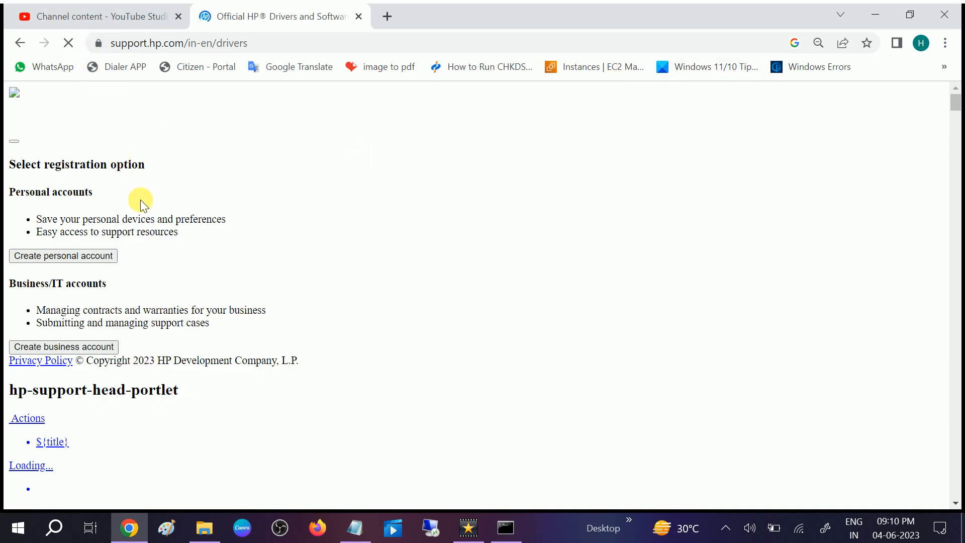
{"action": "mouse_move", "coordinate": [280, 138]}
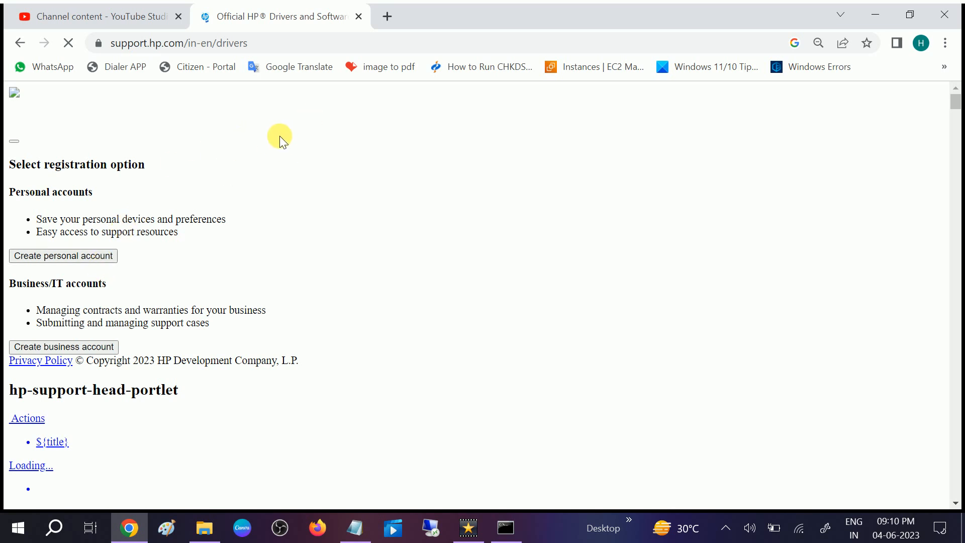
{"action": "mouse_move", "coordinate": [269, 146]}
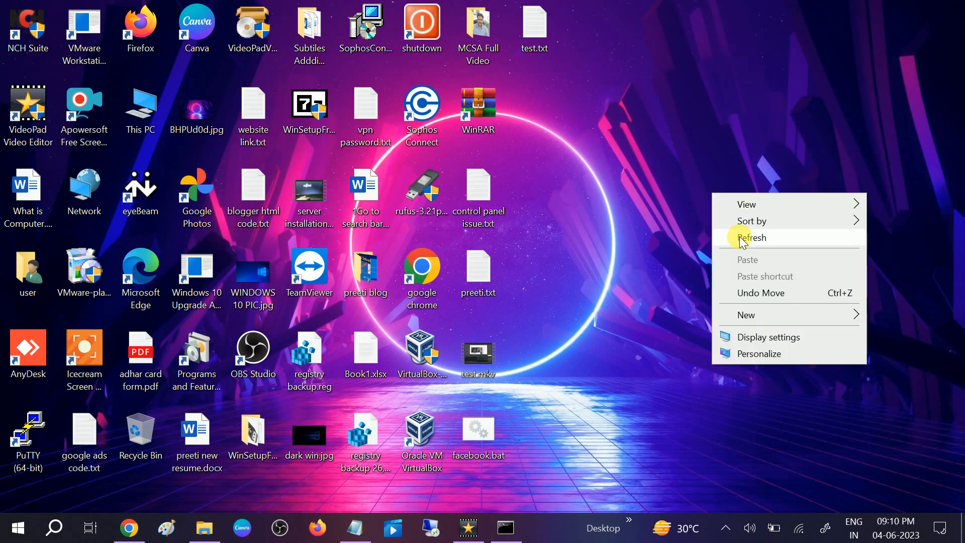
Refresh the Windows desktop from its context menu after Chrome is minimized.
{"action": "left_click", "coordinate": [751, 237]}
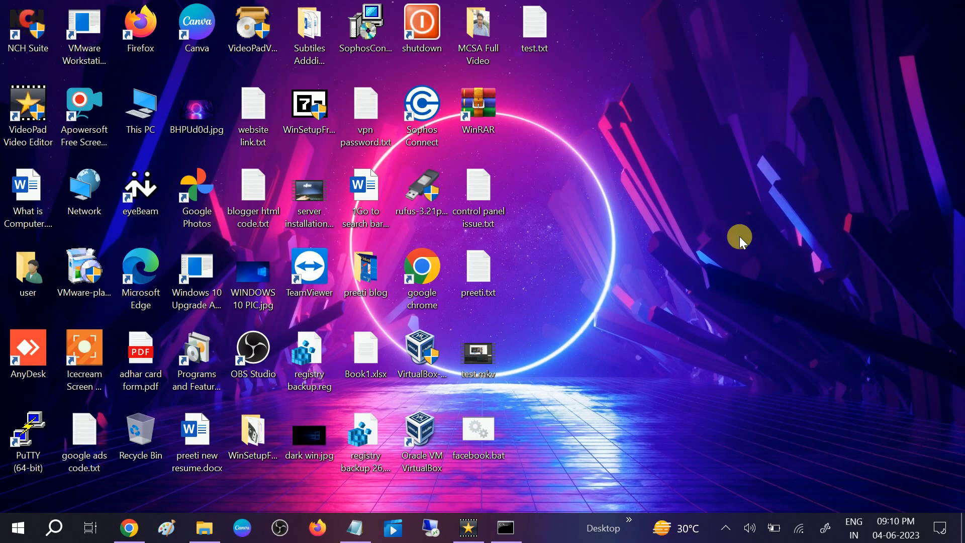